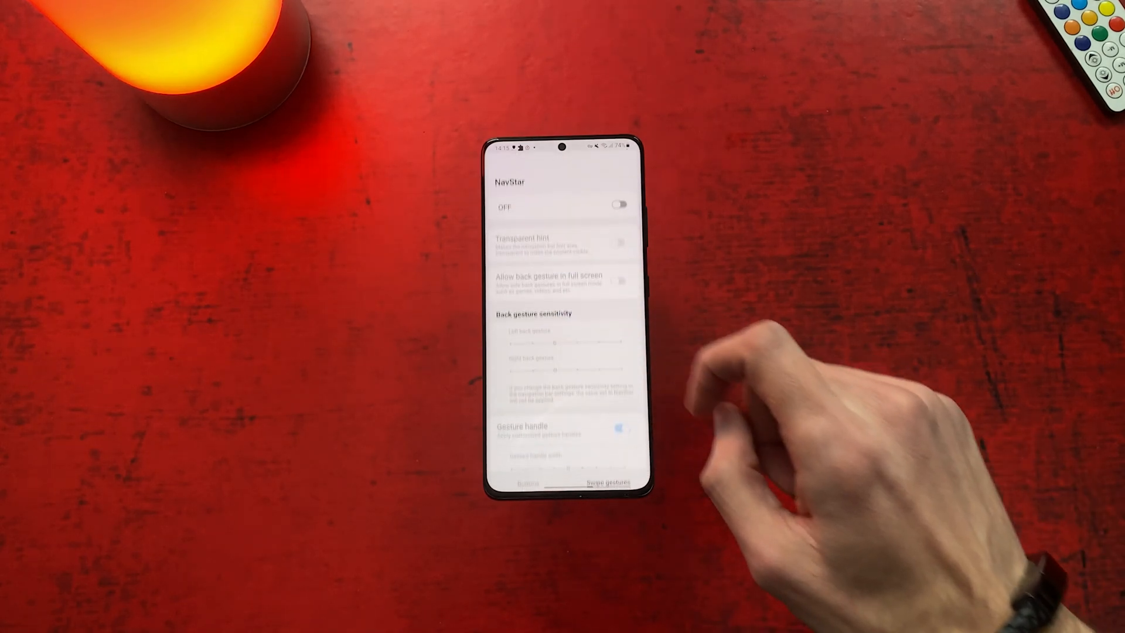
Switch NavStar on and make the navigation bar hint transparent.
click(619, 203)
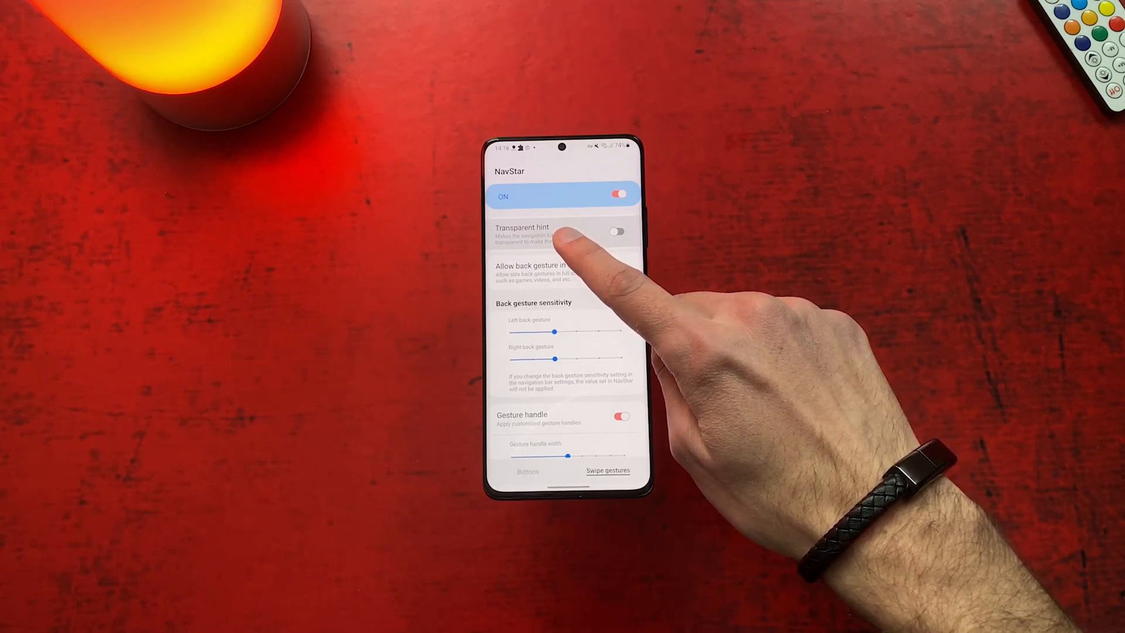
click(617, 231)
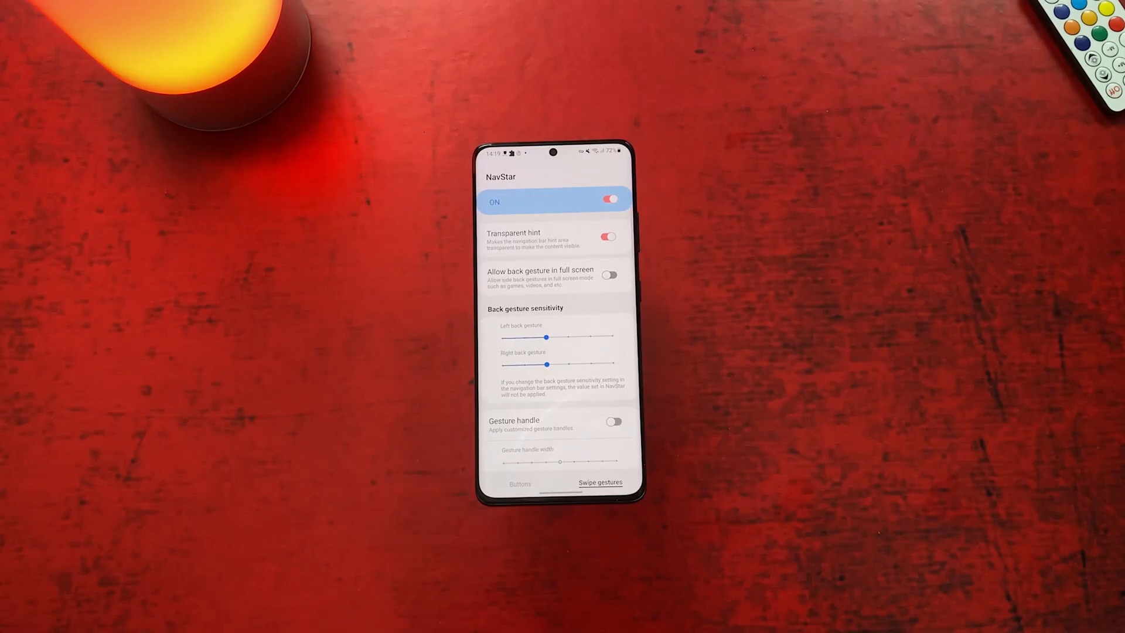
Enable the customised gesture handle and view it over the Facebook feed.
scroll(down, 3)
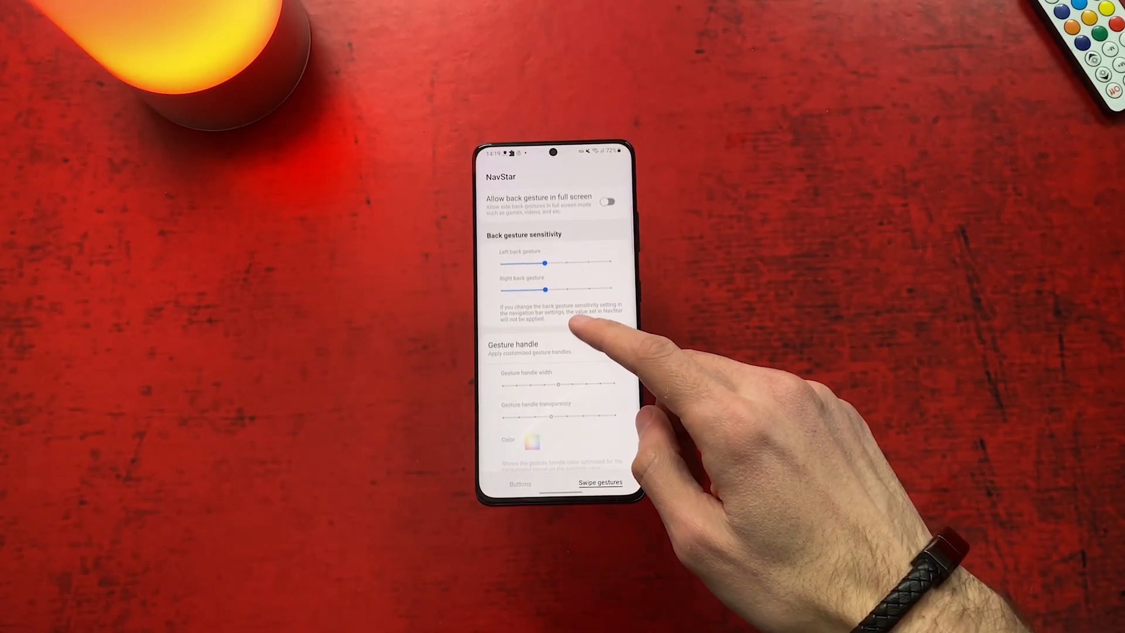
click(608, 349)
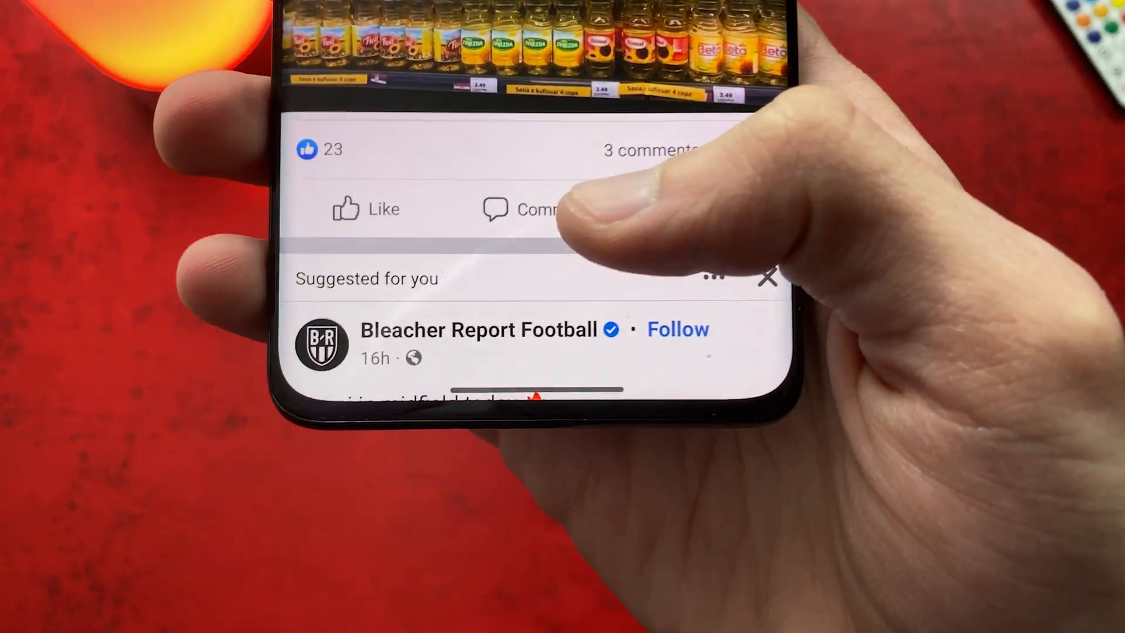
scroll(down, 3)
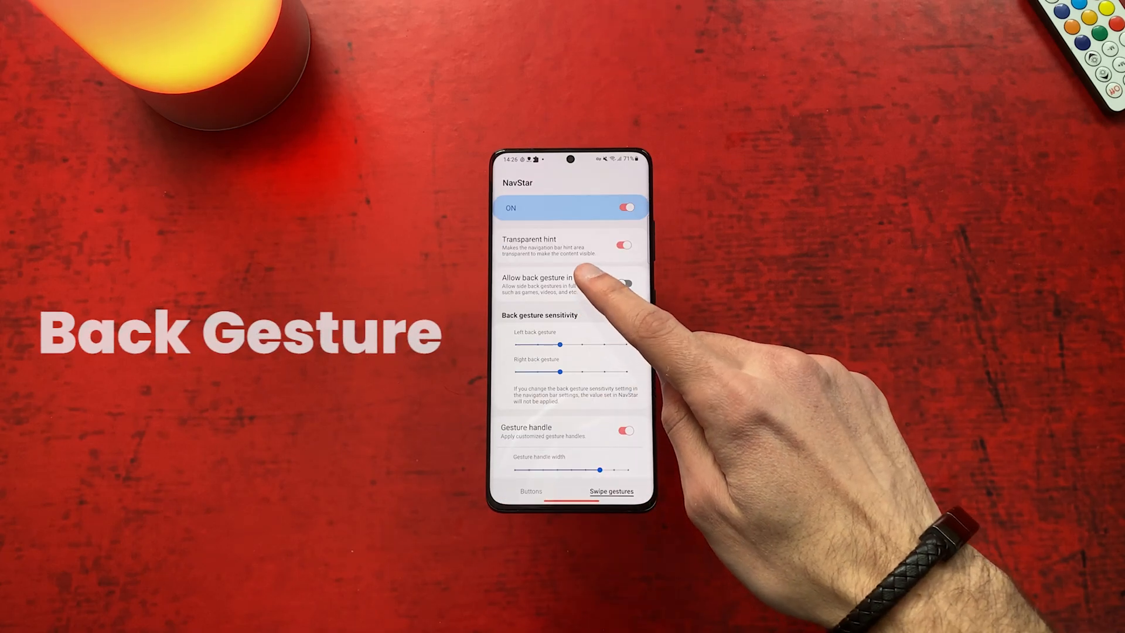
Allow the back gesture in full-screen apps and launch an app to try it.
click(625, 282)
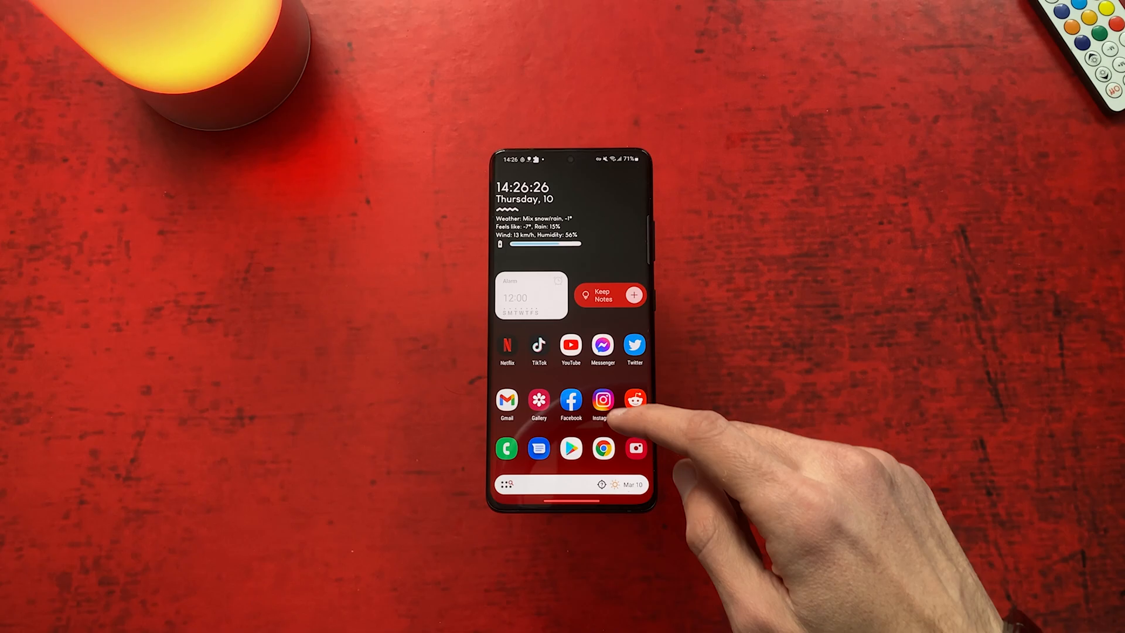
click(571, 345)
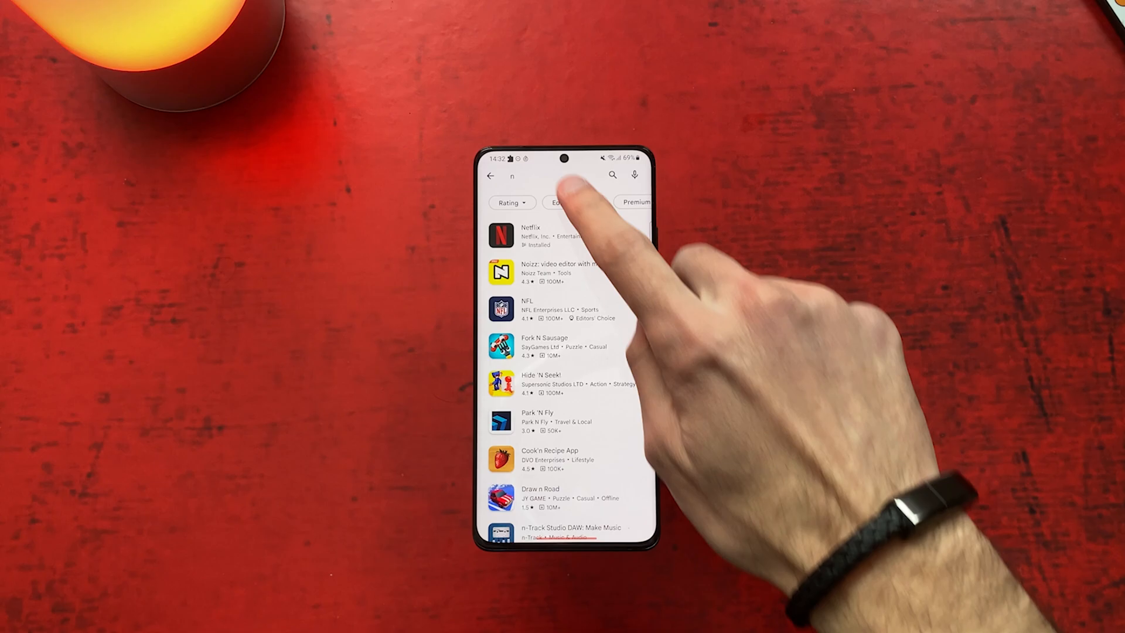
Reopen the Play Store search field to begin a new query.
click(564, 174)
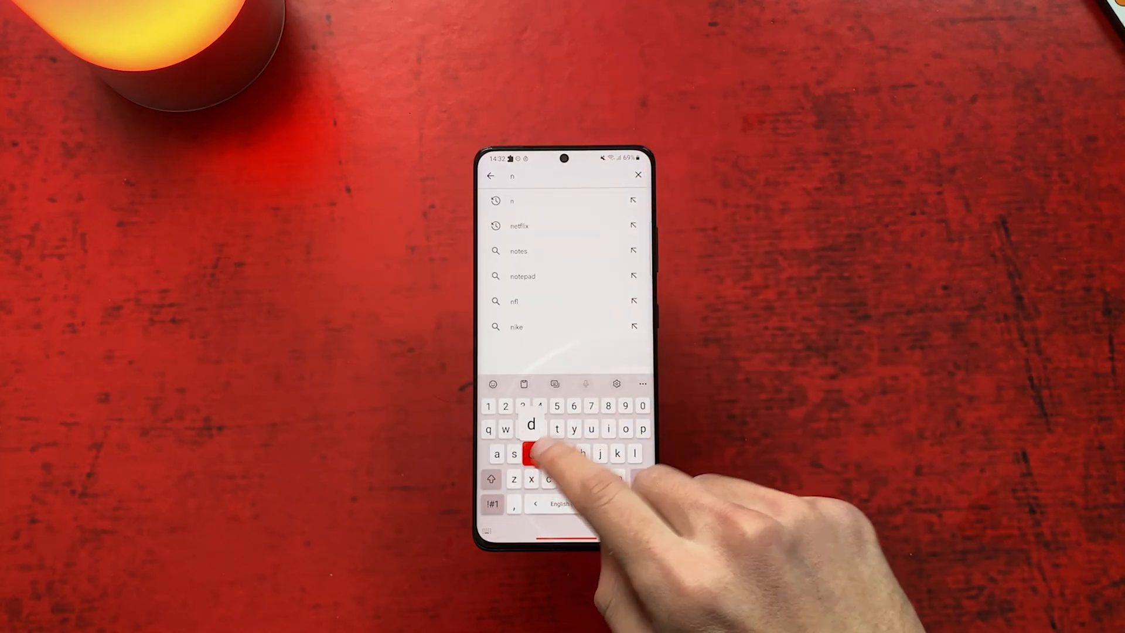